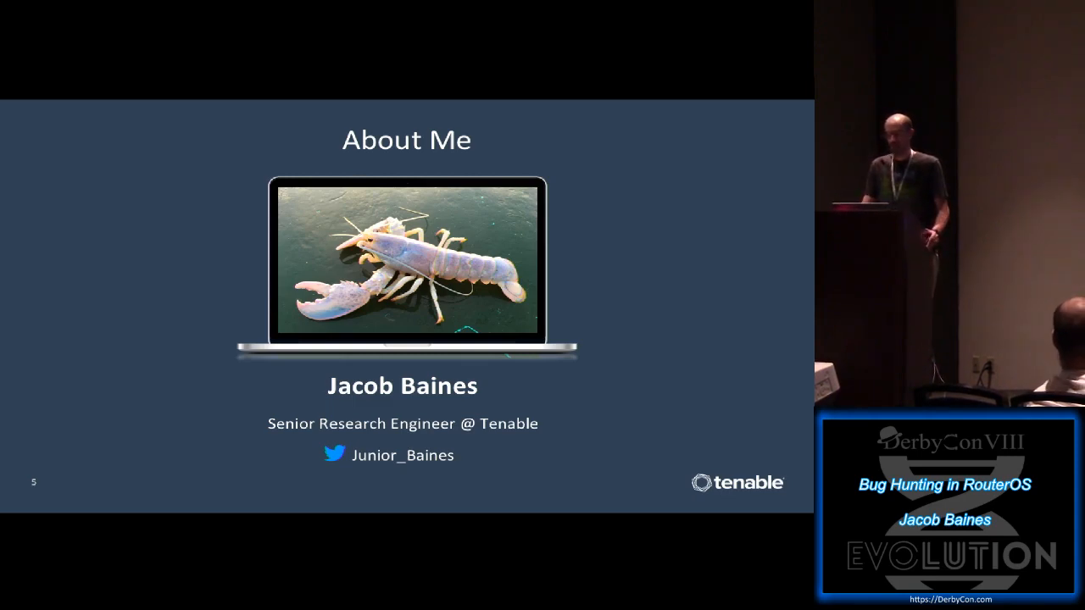
# Advance the 'Bug Hunting in RouterOS' deck slide by slide through the CVE-2018-14847 payload material.
pyautogui.press('Right')
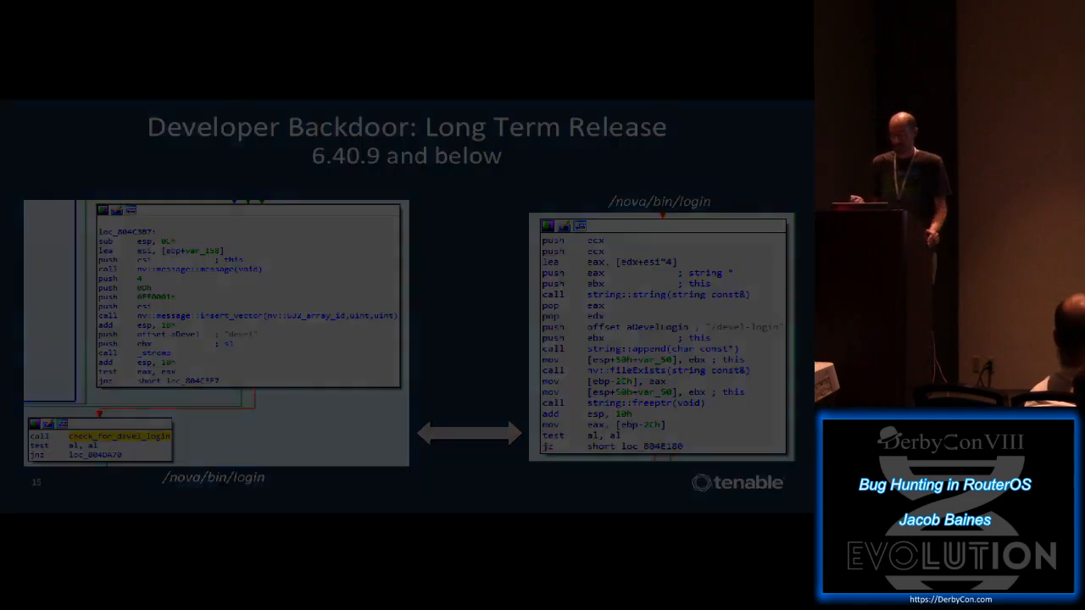
pyautogui.press('Right')
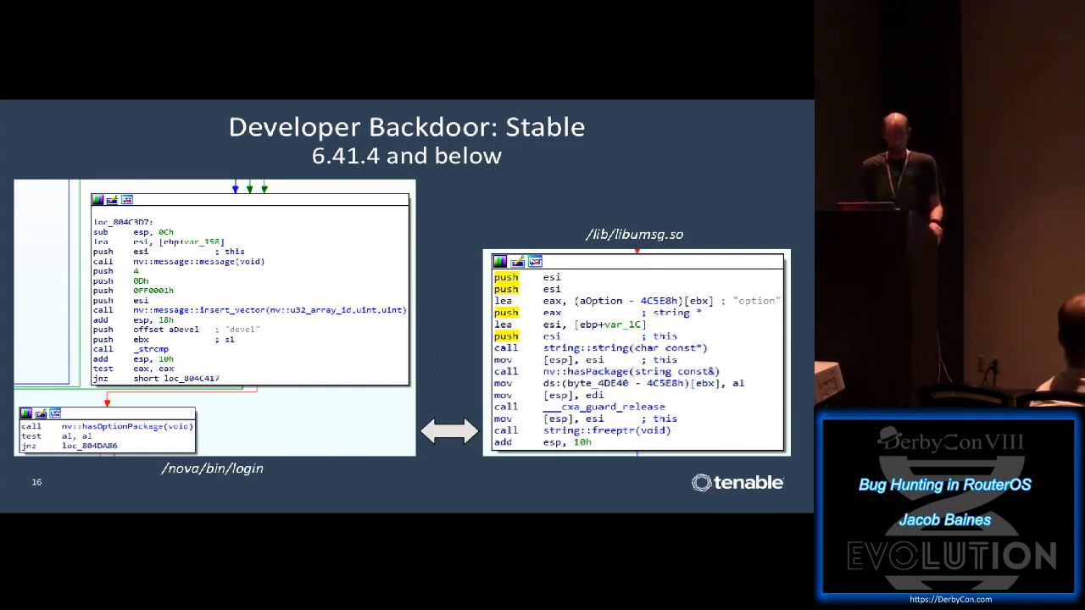
pyautogui.press('Right')
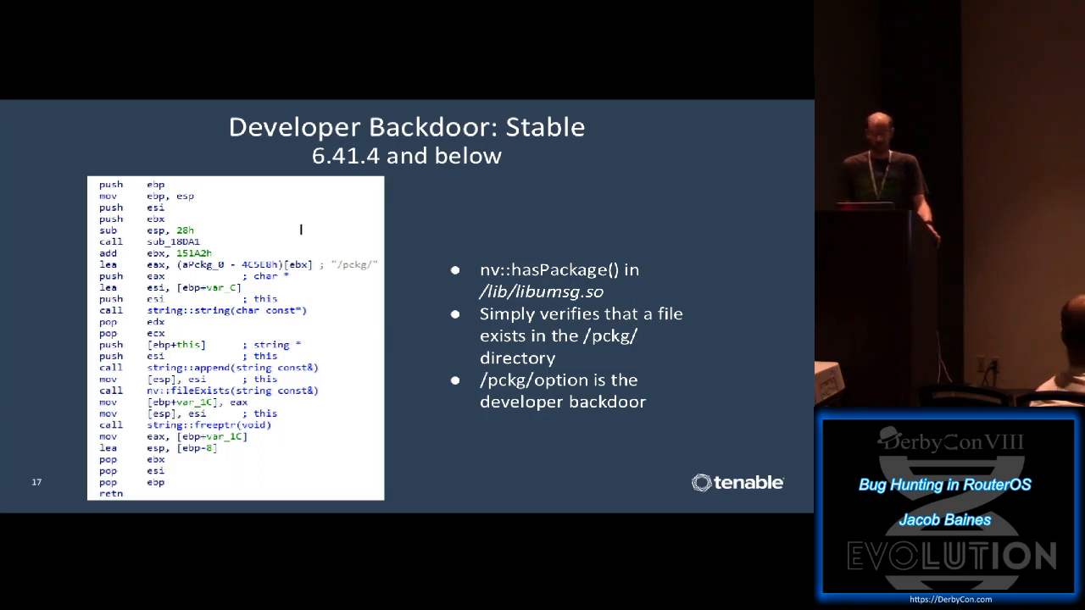
pyautogui.press('Right')
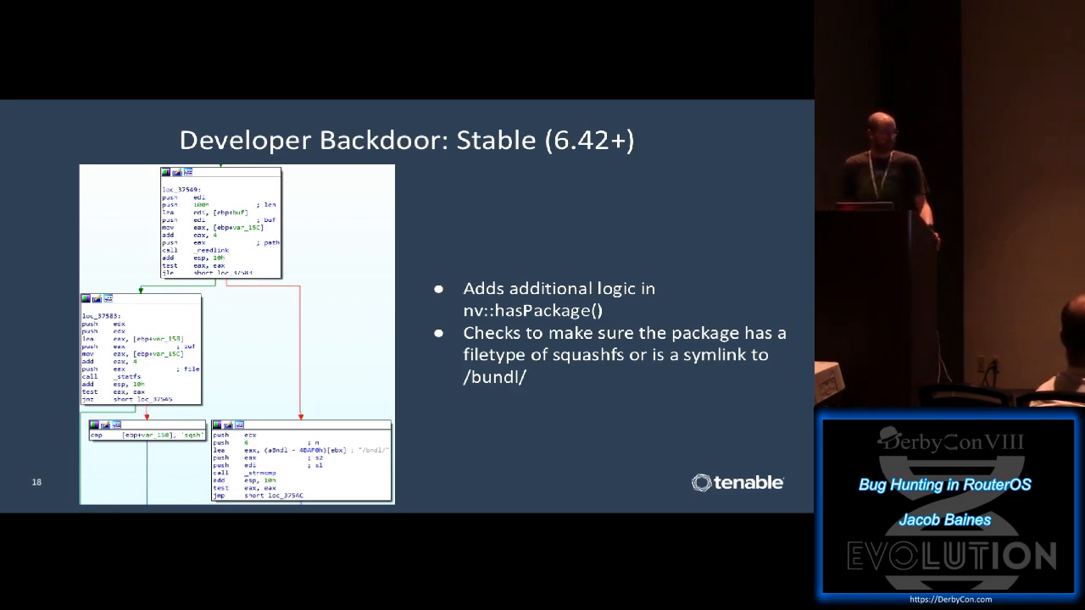
pyautogui.press('Right')
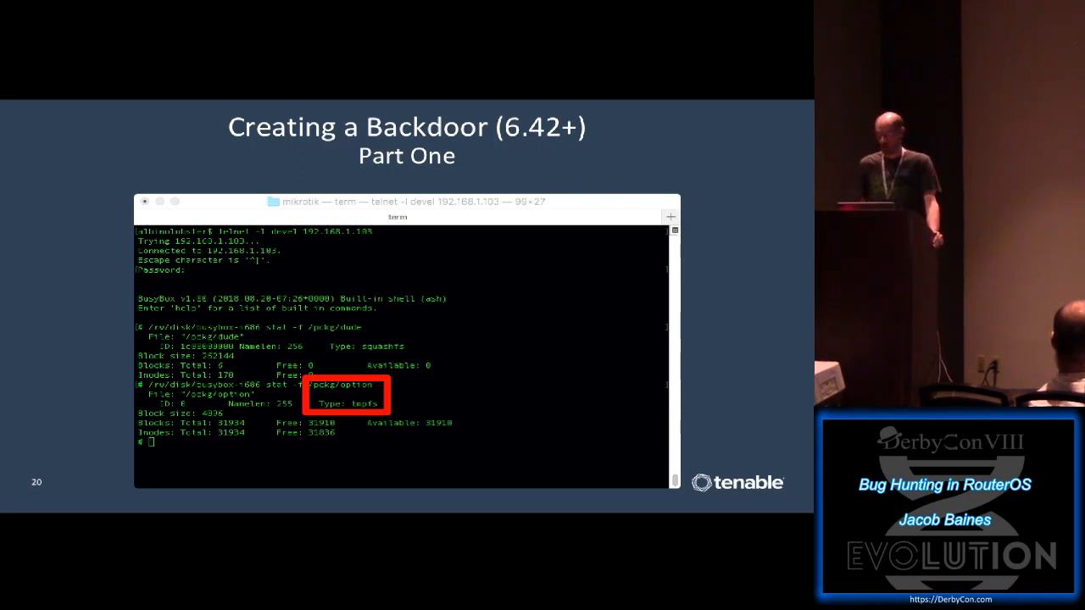
pyautogui.press('right')
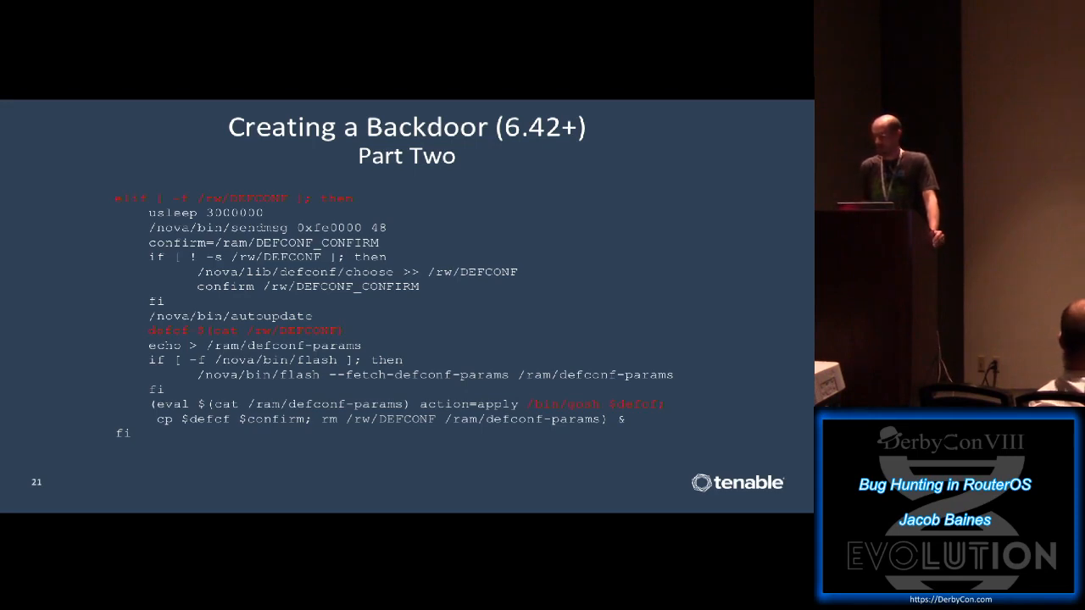
pyautogui.press('right')
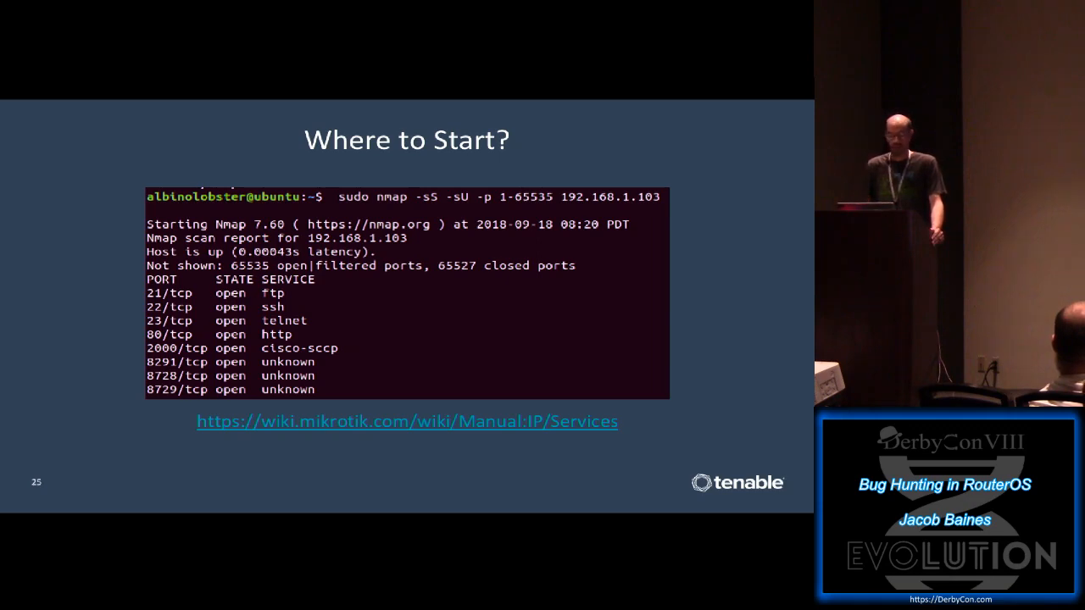
pyautogui.press('Right')
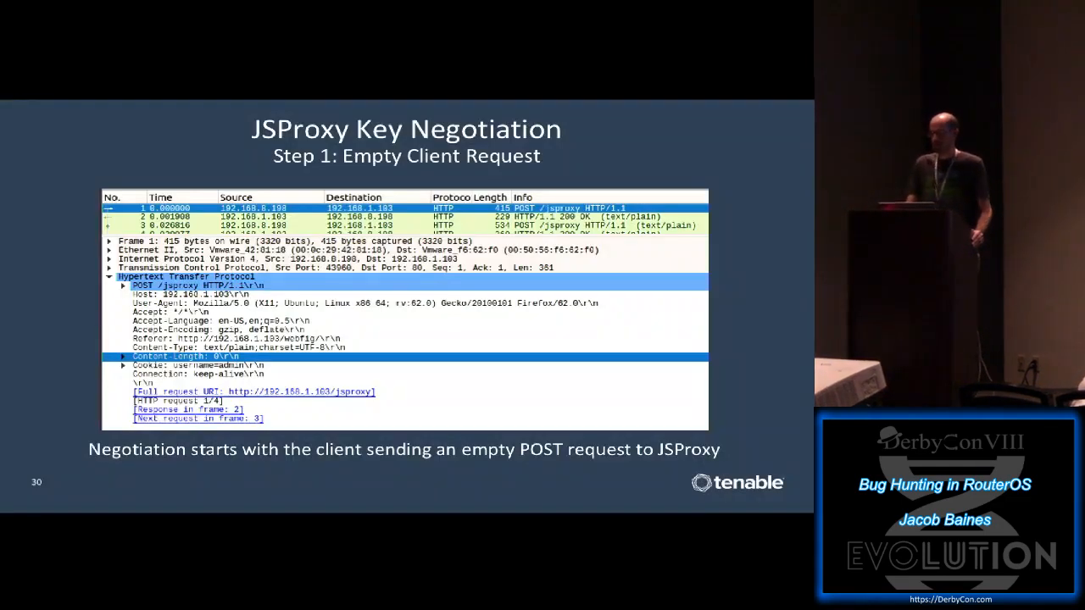
pyautogui.press('Right')
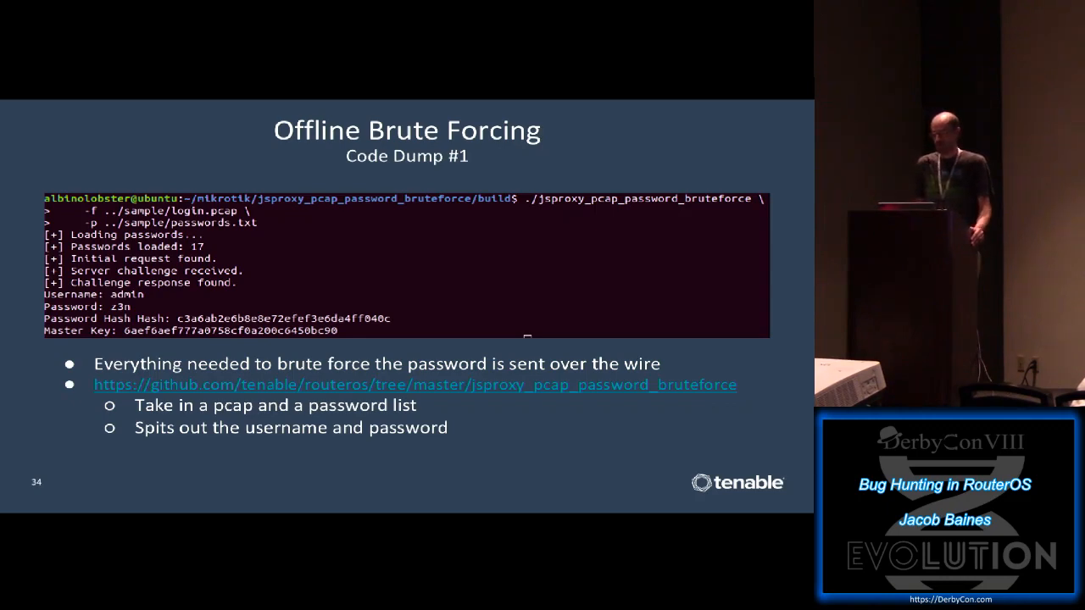
pyautogui.press('Right')
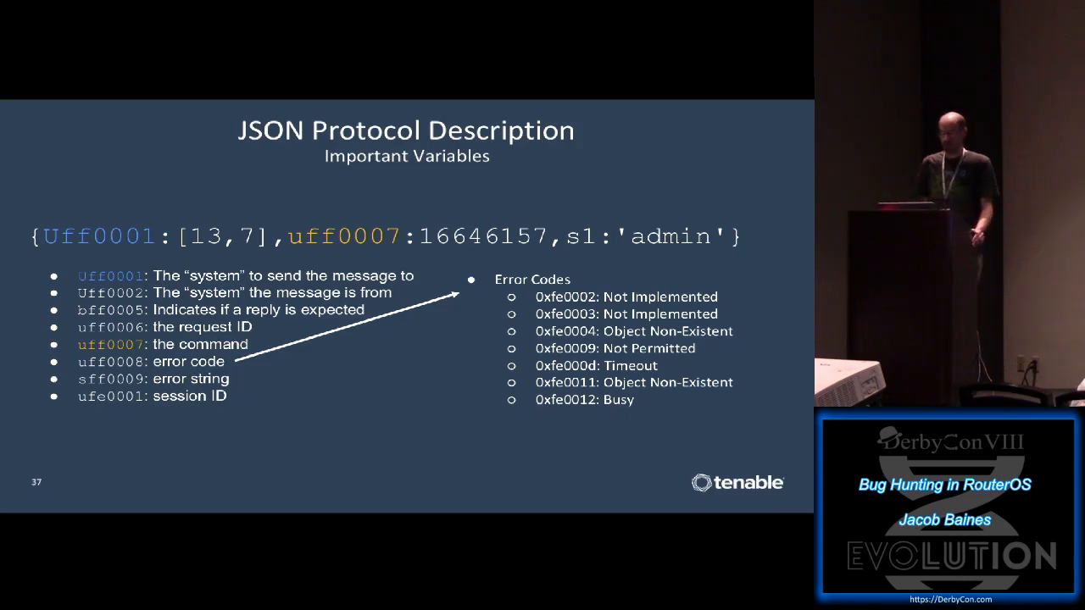
pyautogui.press('Right')
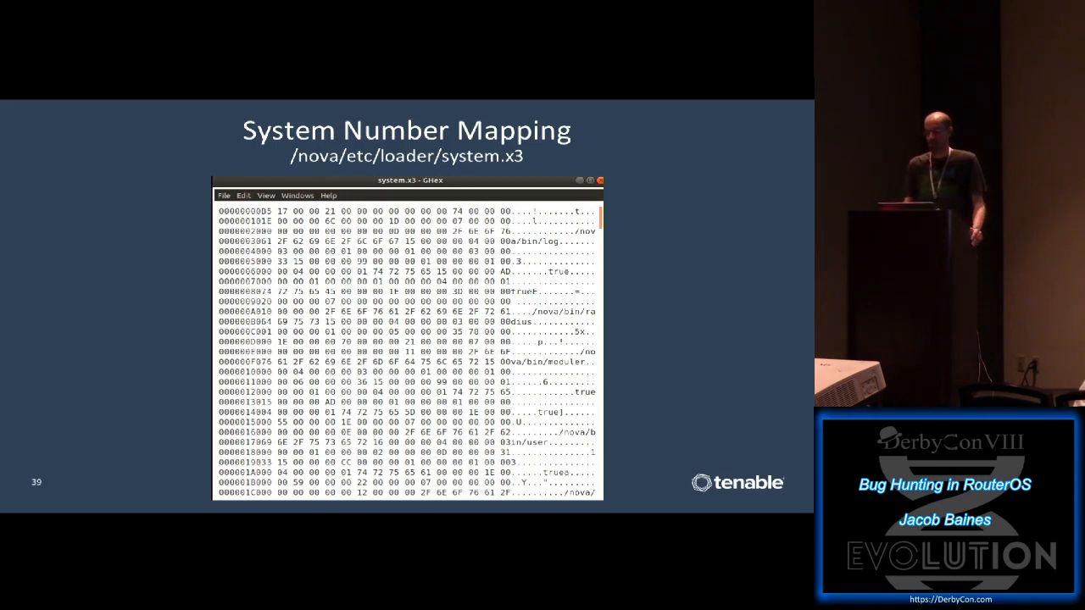
pyautogui.press('Right')
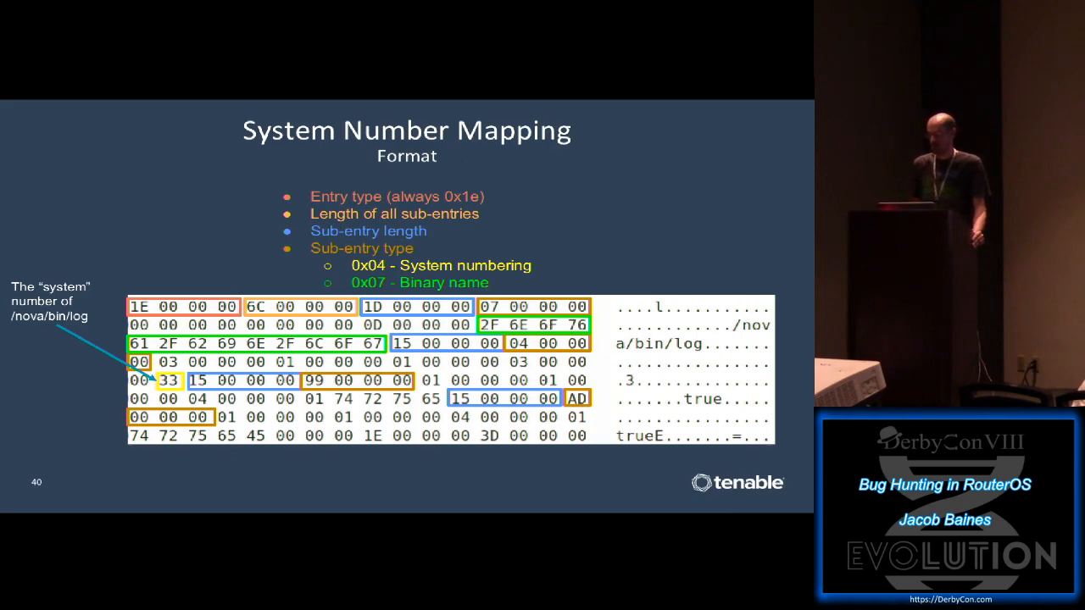
pyautogui.press('Right')
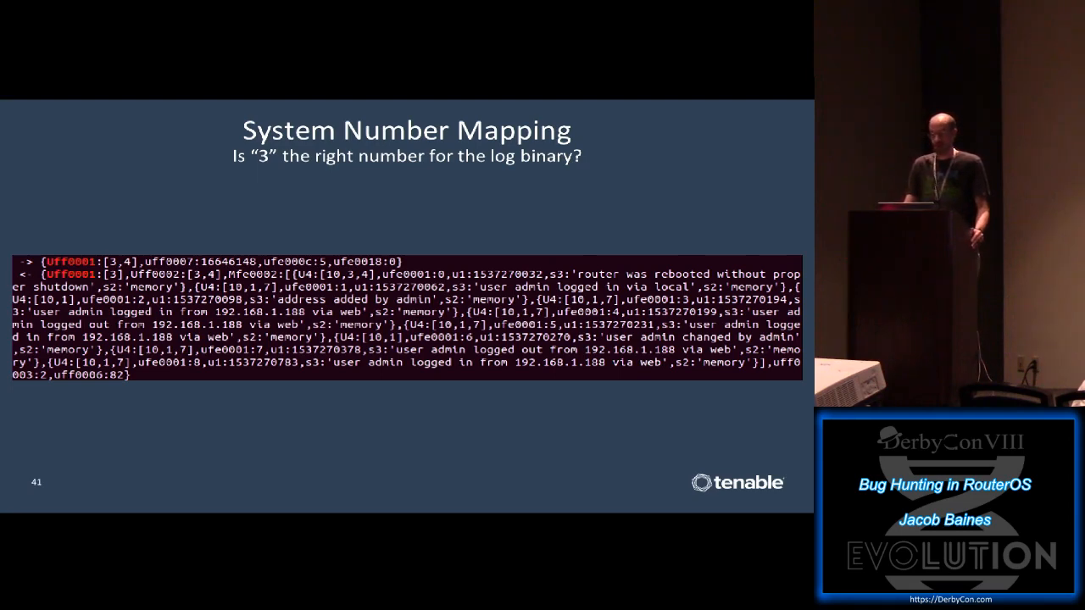
pyautogui.press('right')
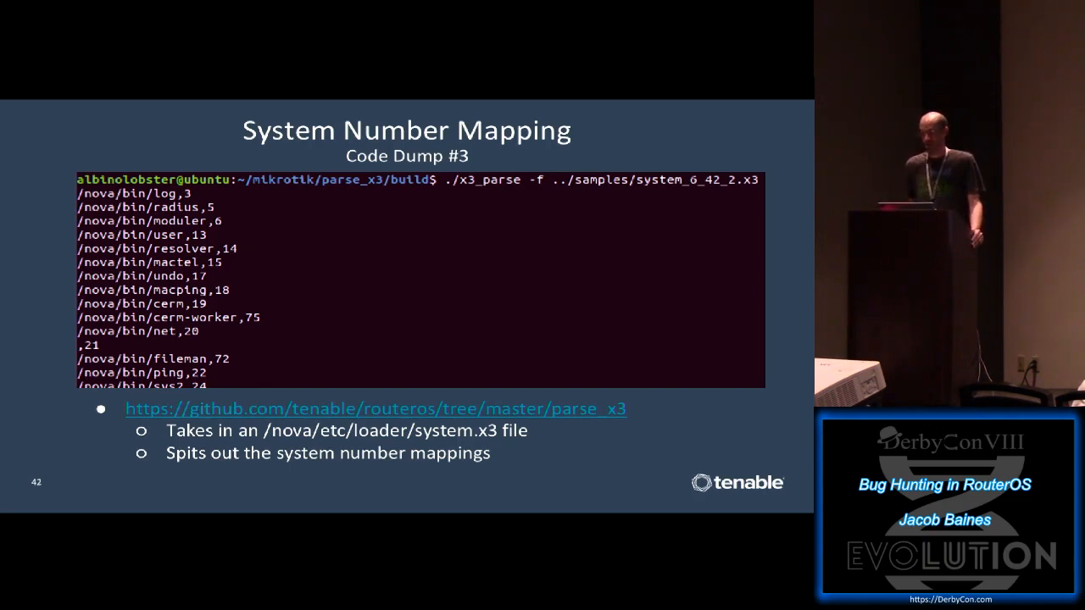
pyautogui.press('Right')
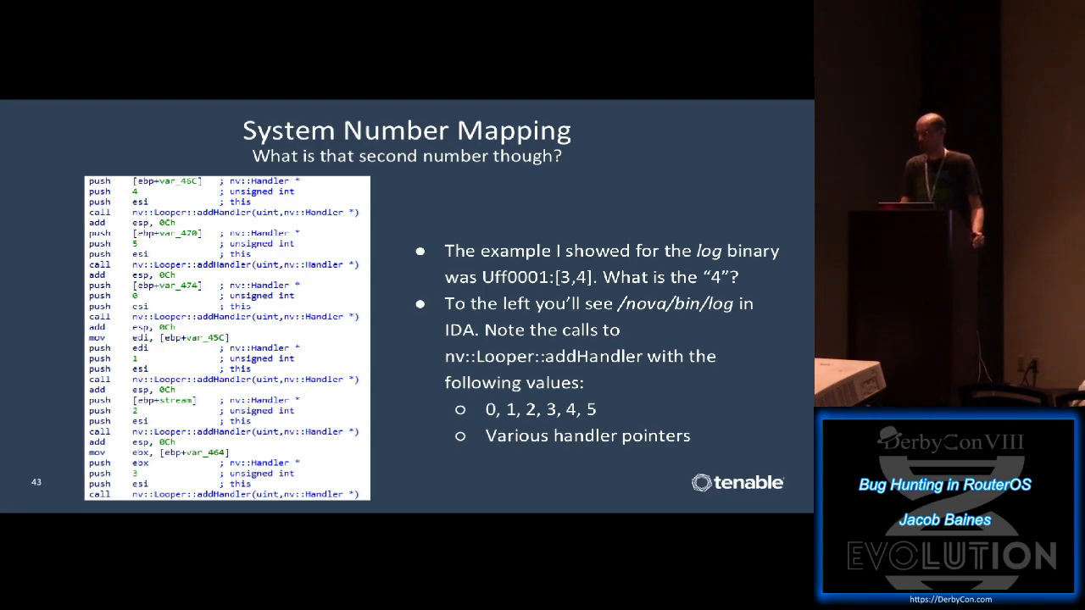
pyautogui.press('Right')
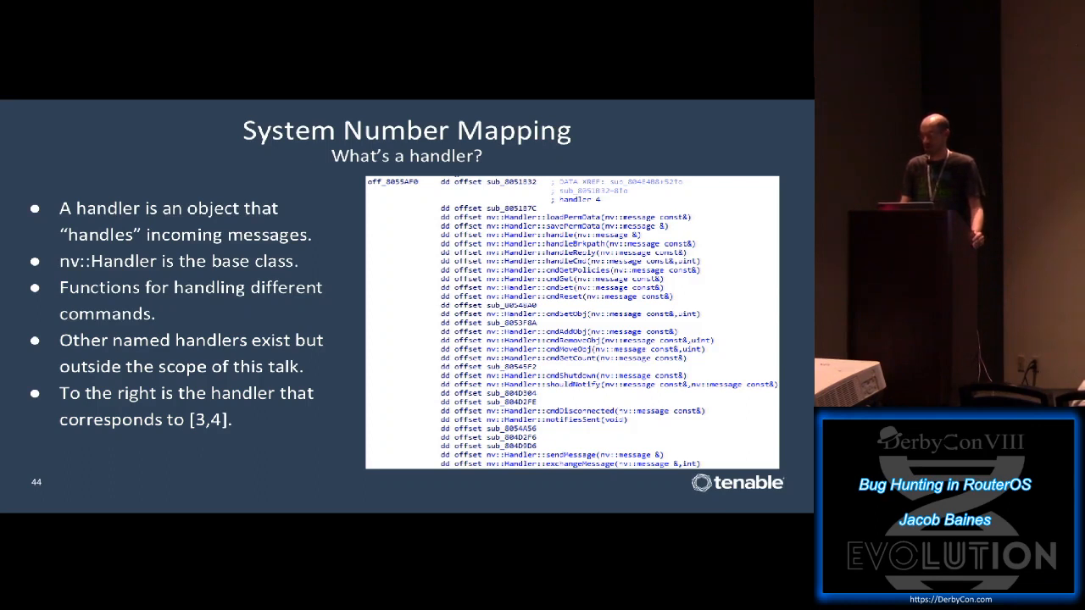
pyautogui.press('Right')
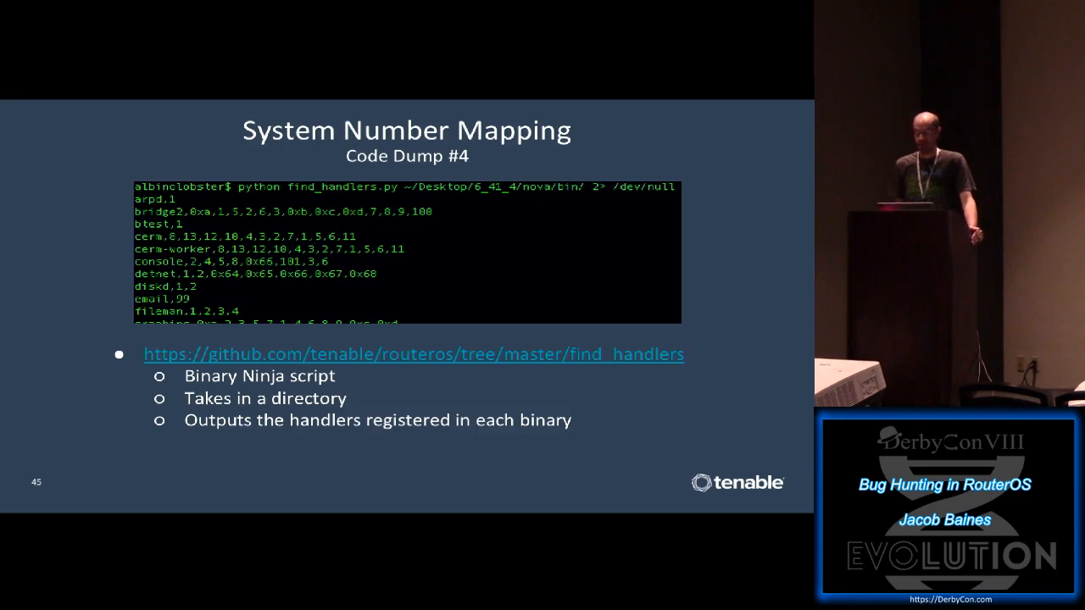
pyautogui.press('Right')
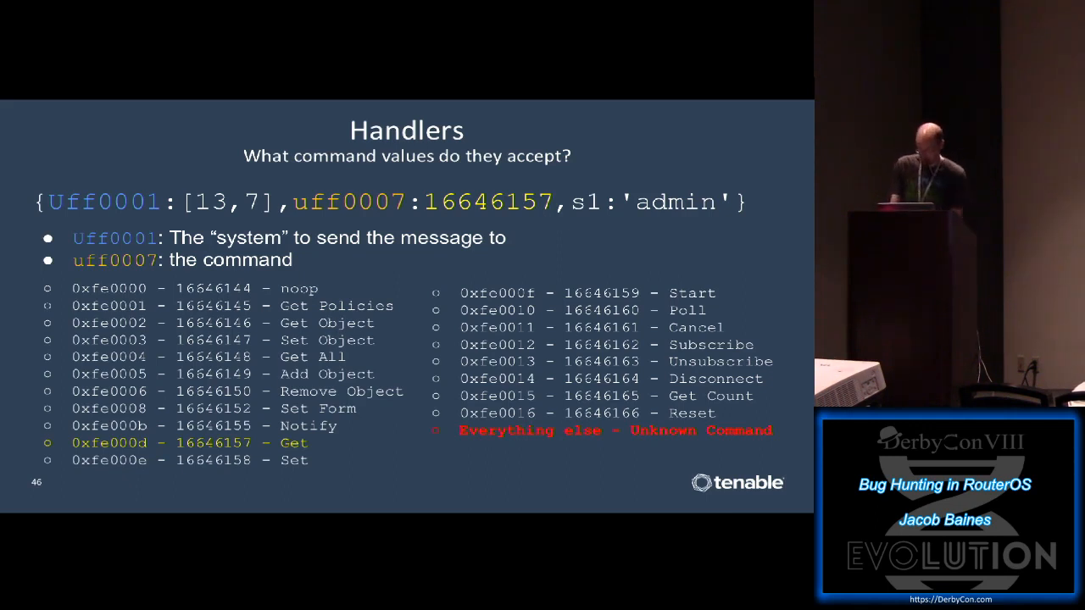
pyautogui.press('Right')
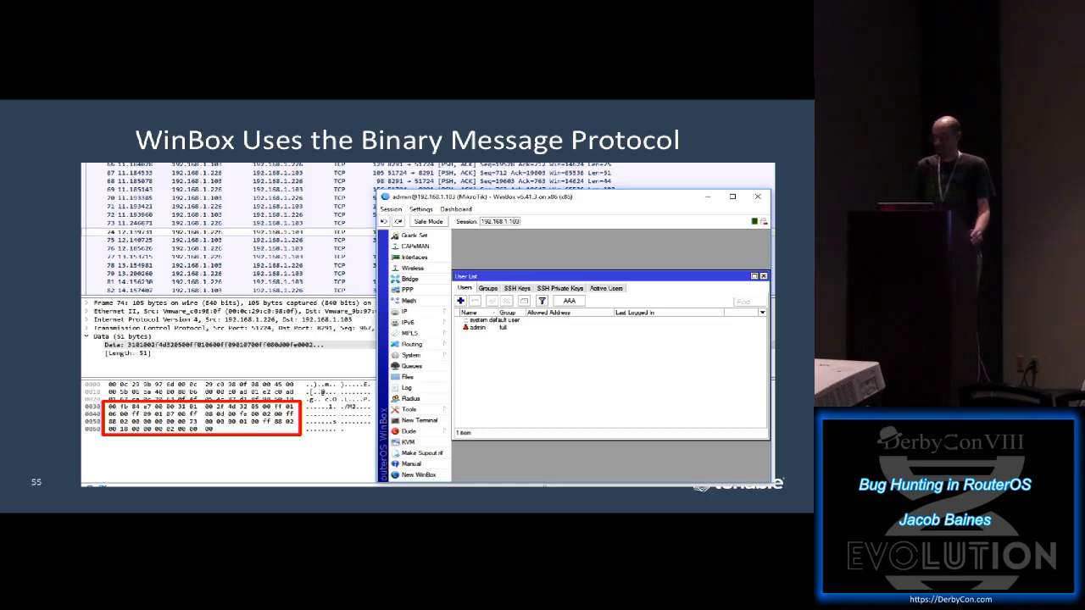
# Continue advancing until slide 80, 'By the Way – Code Dump #9' on the root backdoor chain, is showing.
pyautogui.press('right')
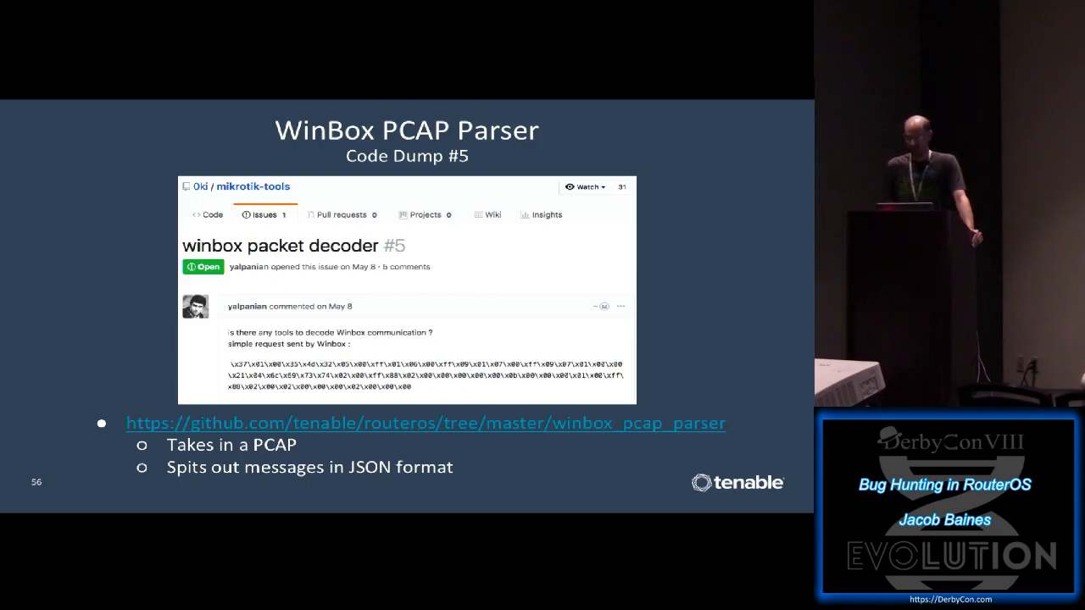
pyautogui.press('Right')
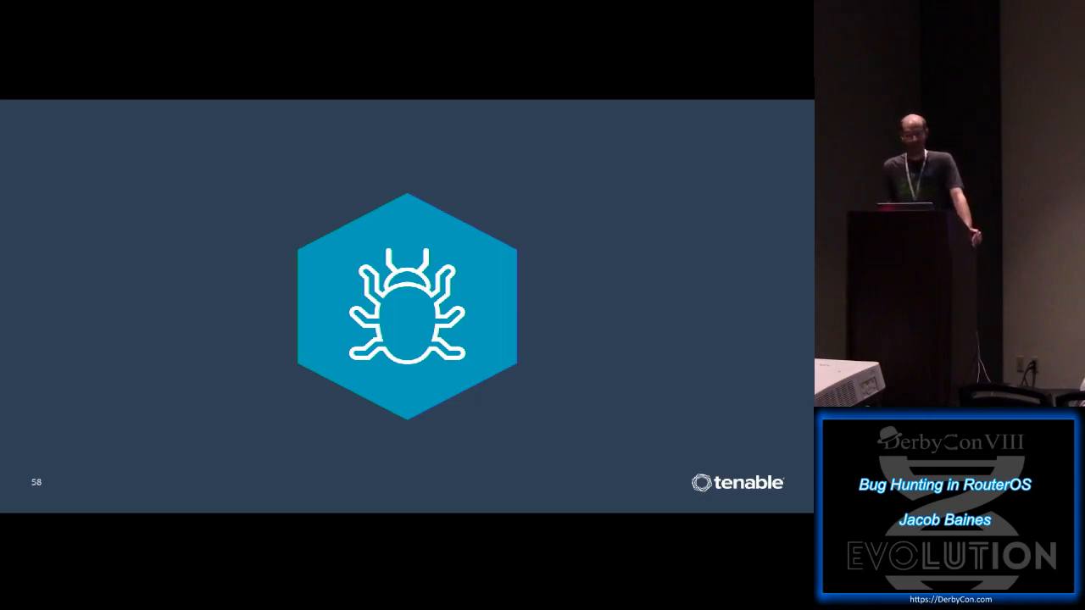
pyautogui.press('right')
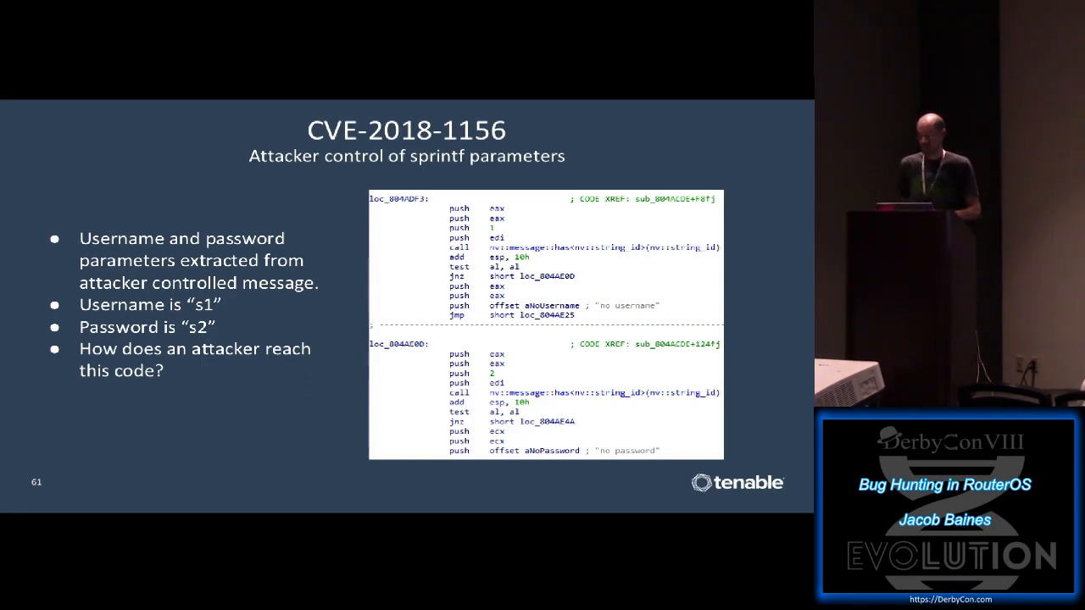
pyautogui.press('Right')
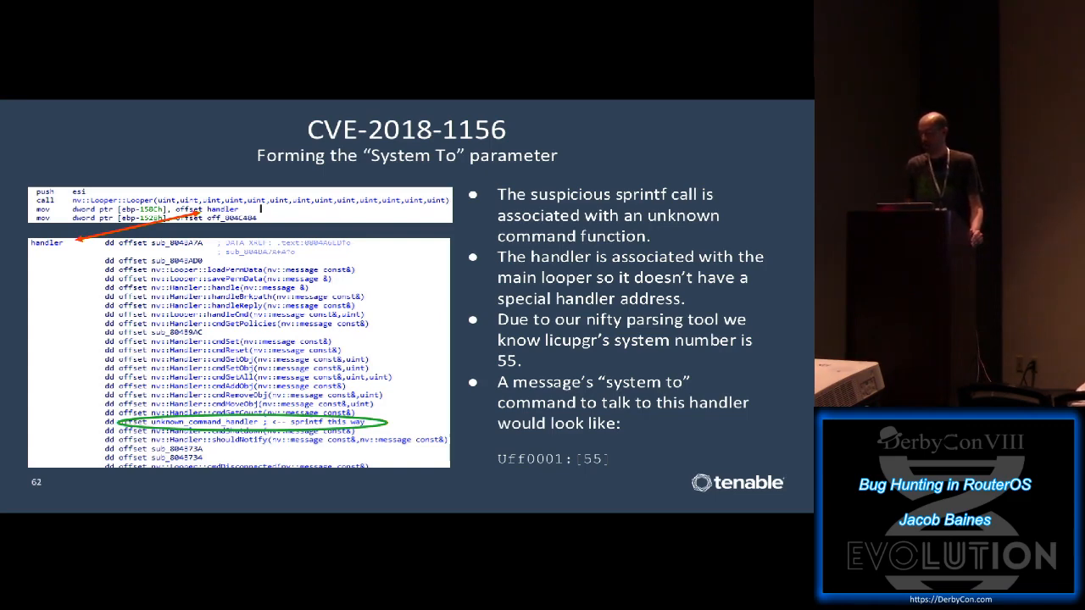
pyautogui.press('Right')
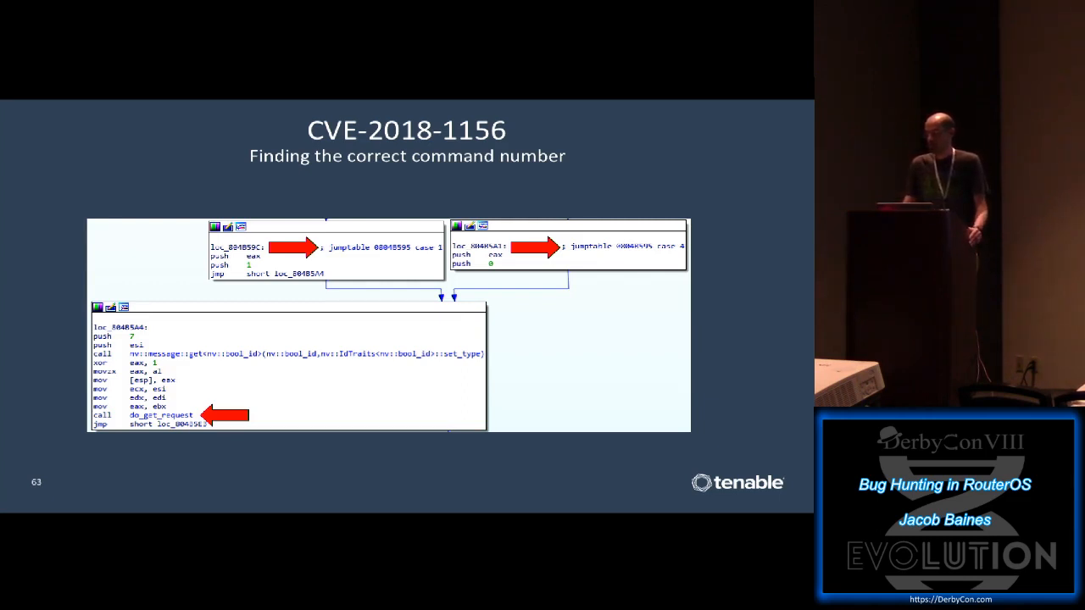
pyautogui.press('Right')
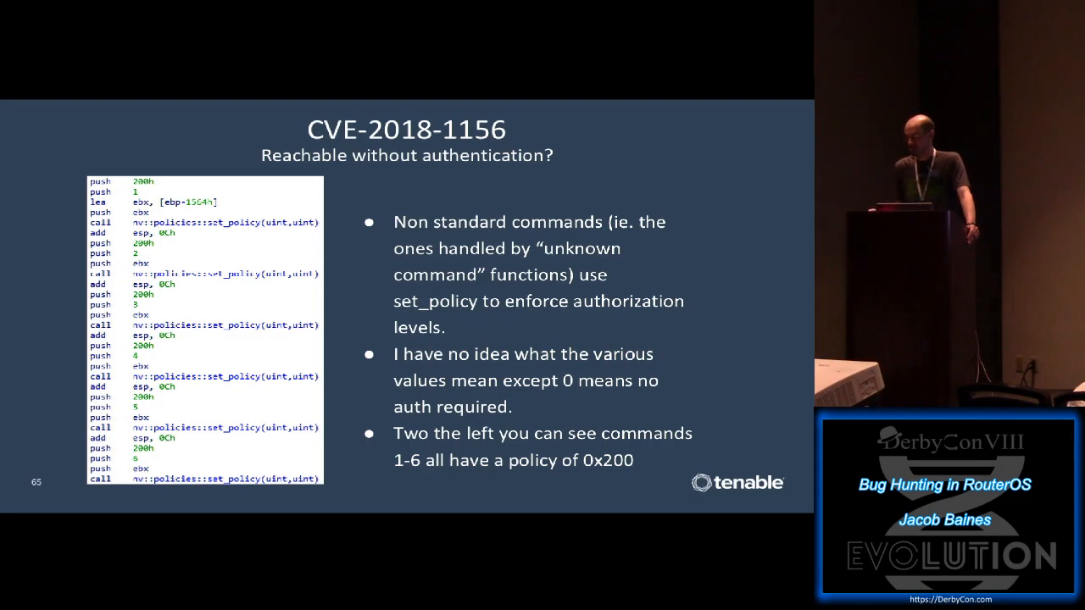
pyautogui.press('Right')
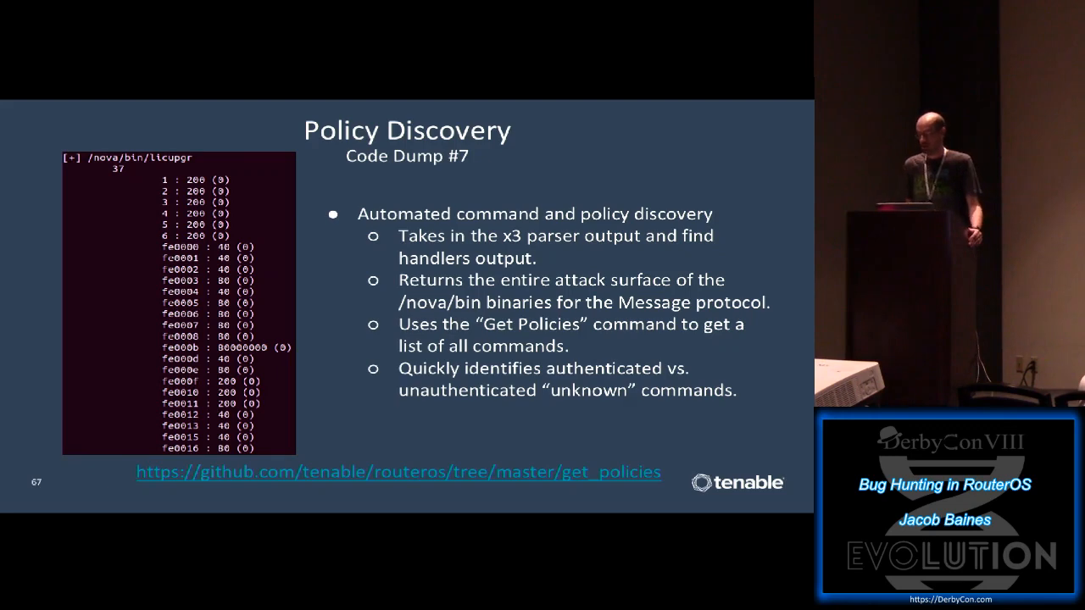
pyautogui.press('Right')
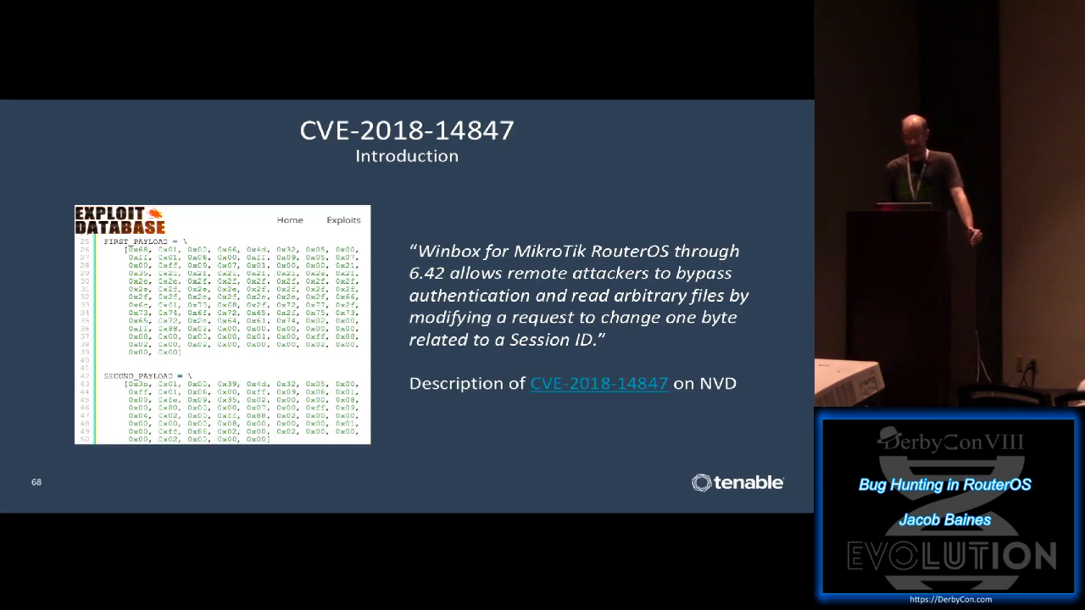
pyautogui.press('Right')
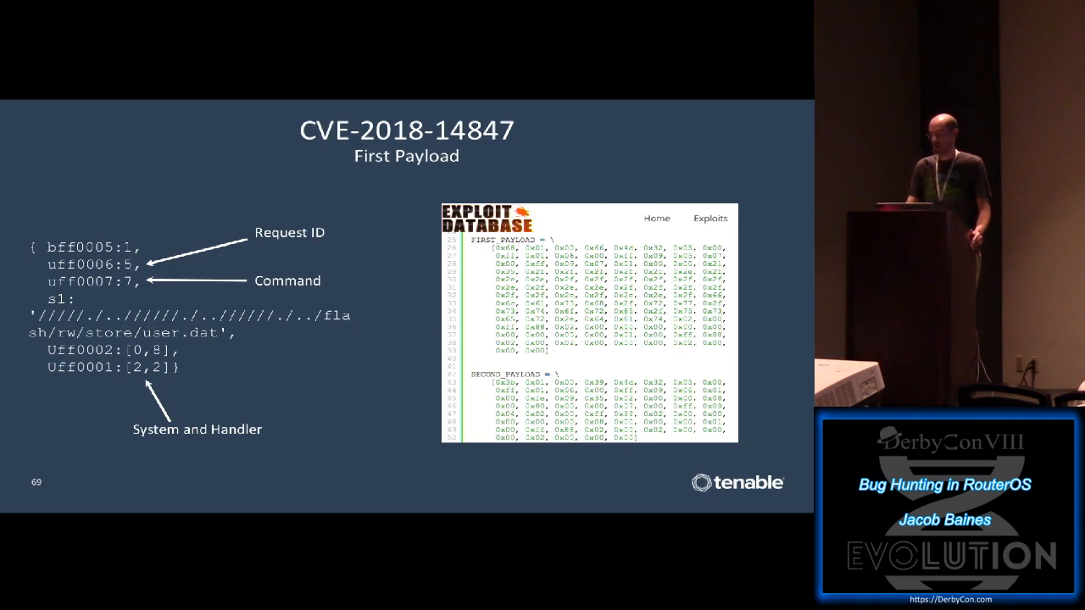
pyautogui.press('Right')
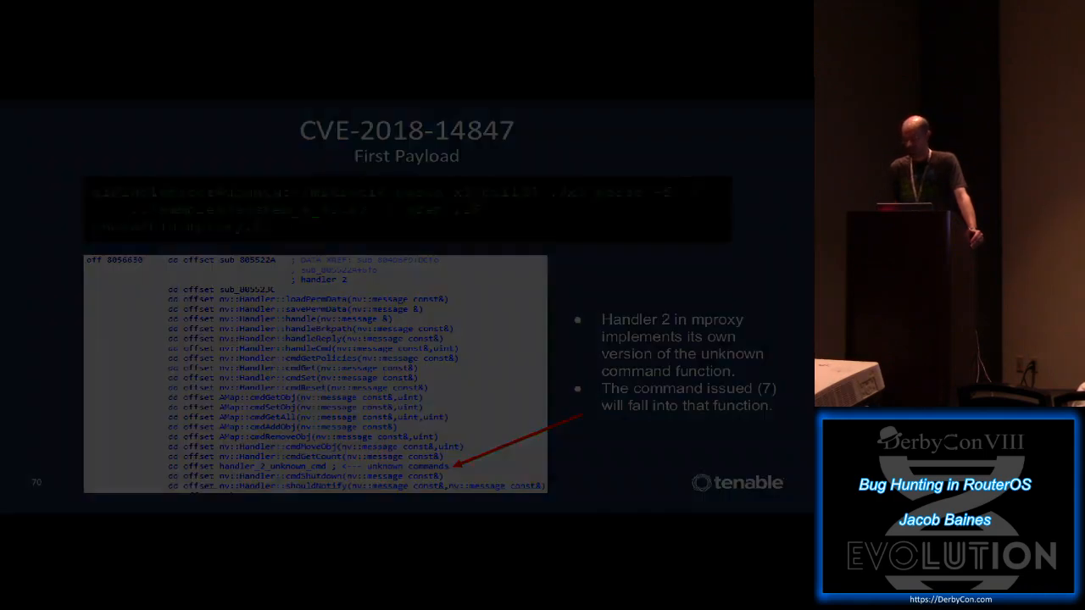
pyautogui.press('Right')
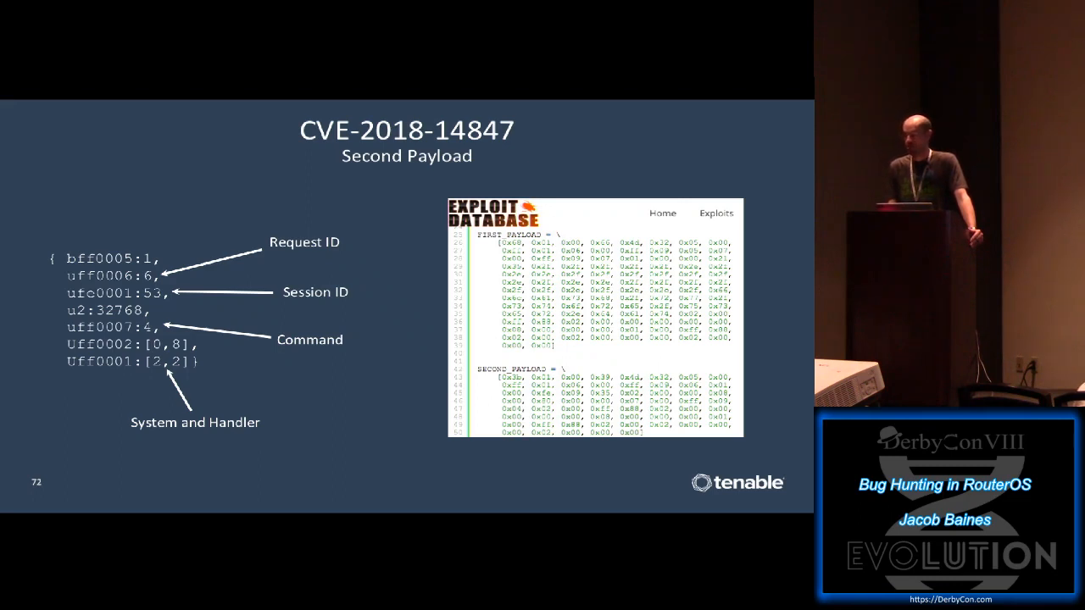
pyautogui.press('Right')
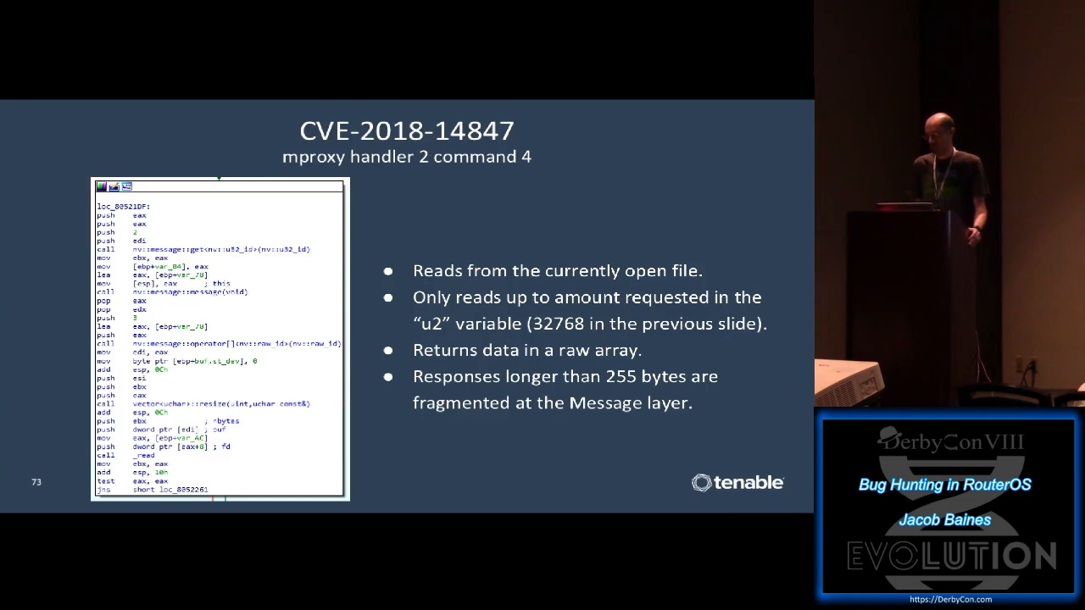
pyautogui.press('right')
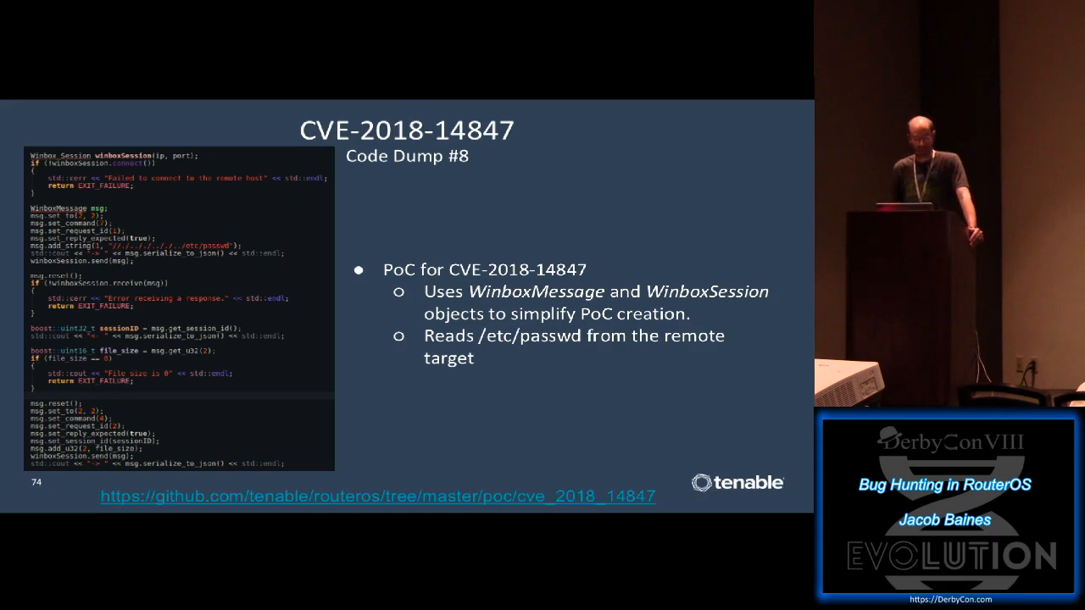
pyautogui.press('Right')
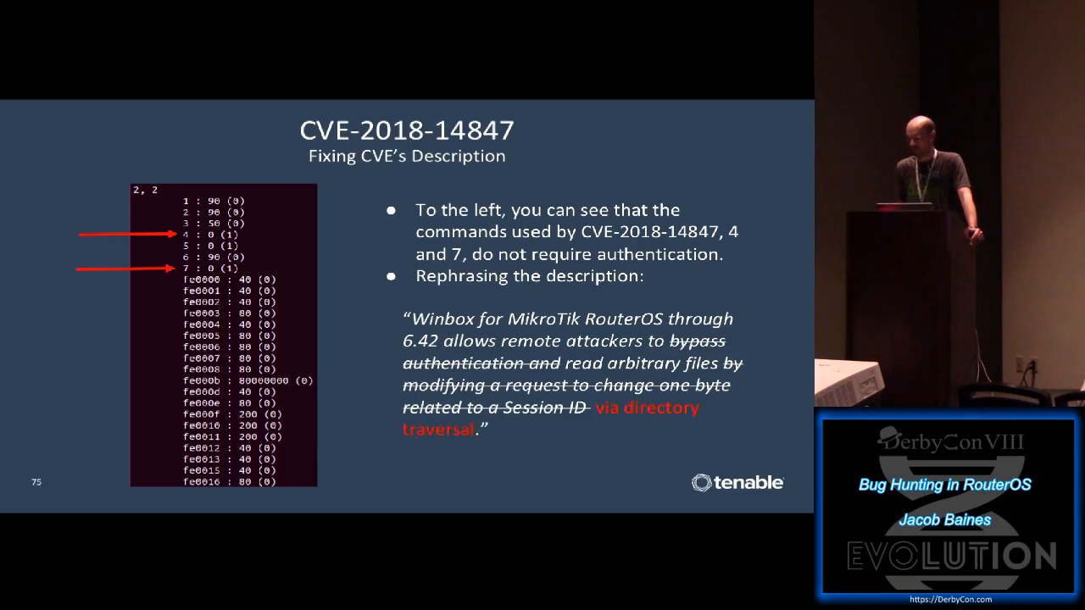
pyautogui.press('right')
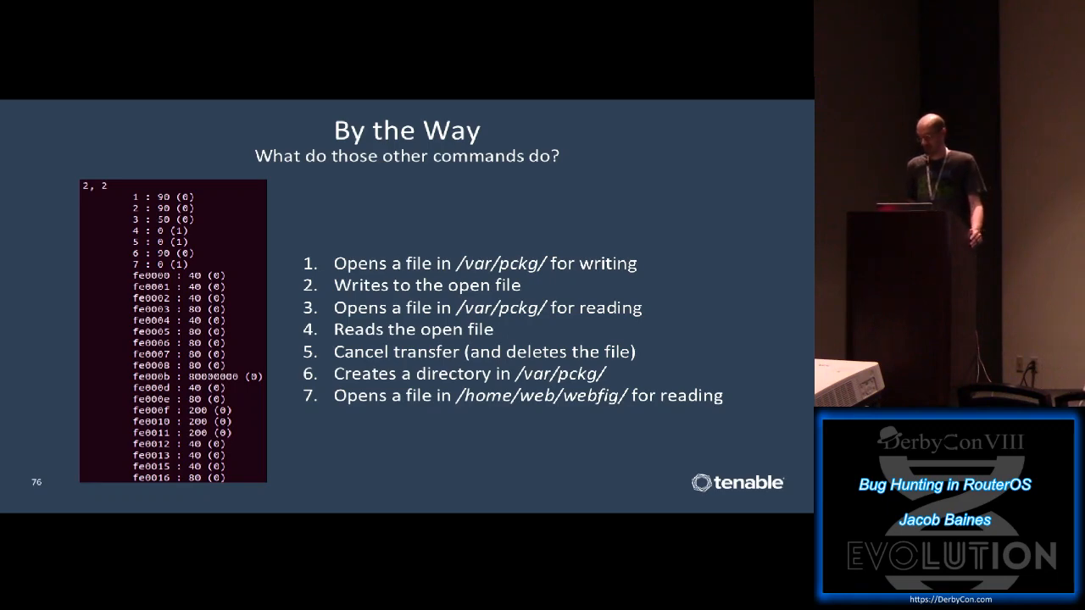
pyautogui.press('Right')
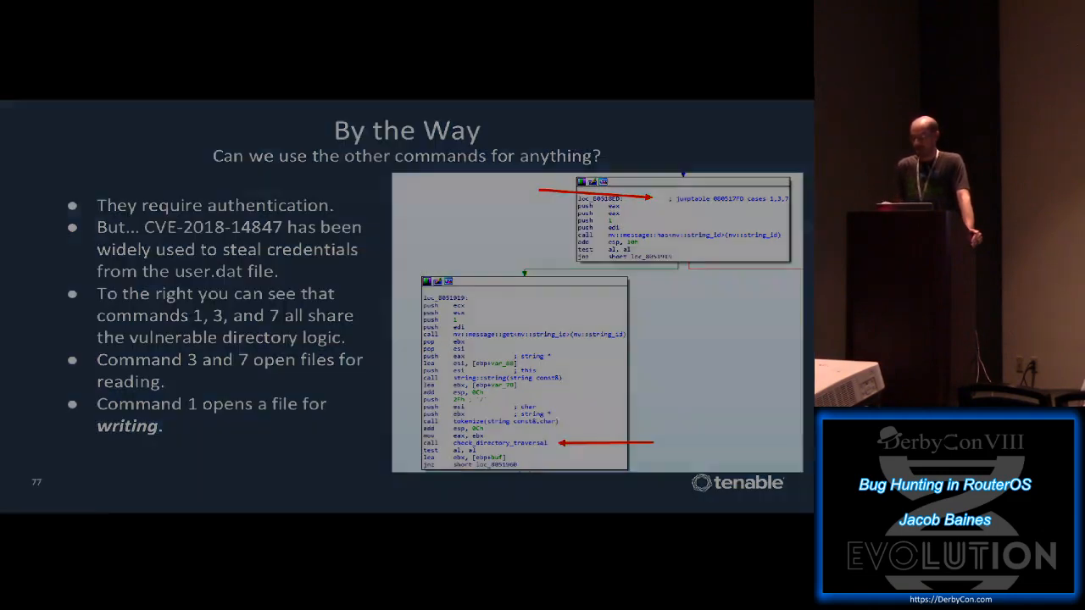
pyautogui.press('Right')
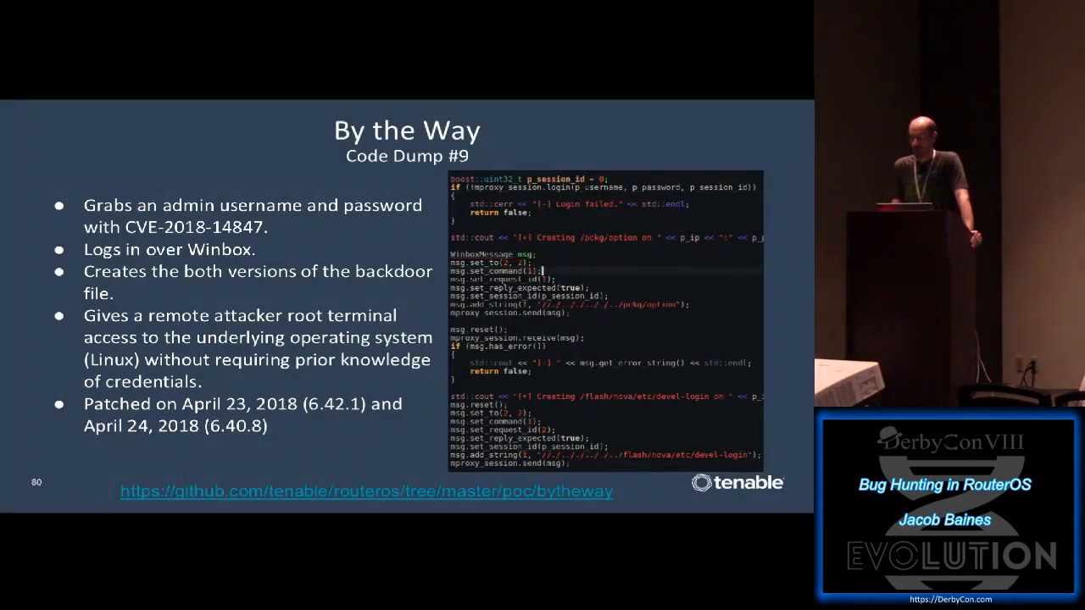